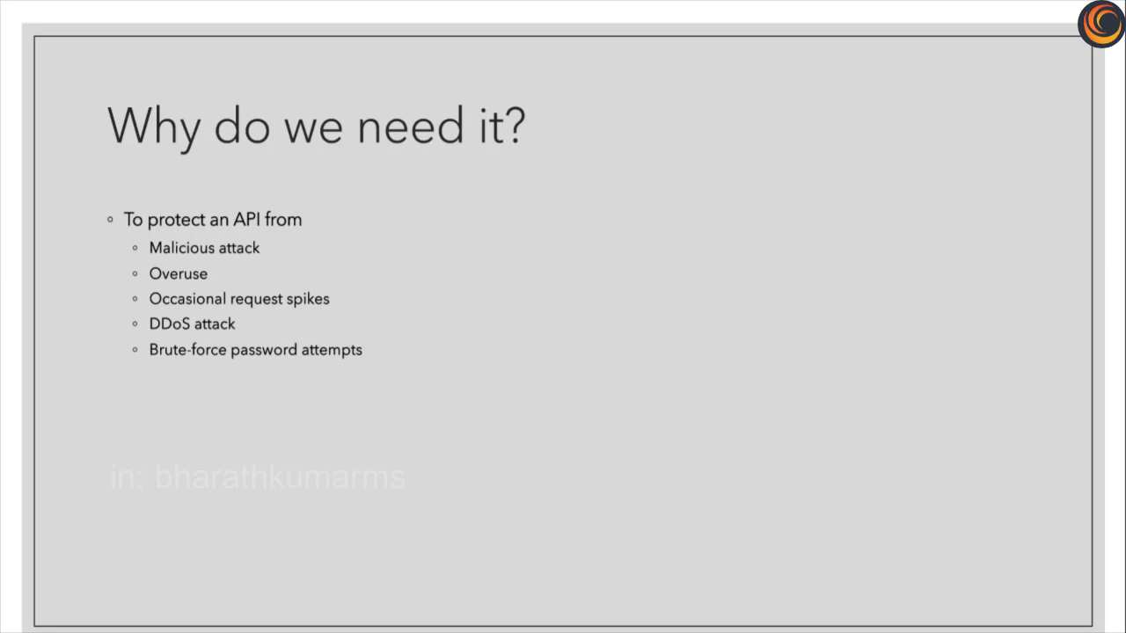
pyautogui.press('Right')
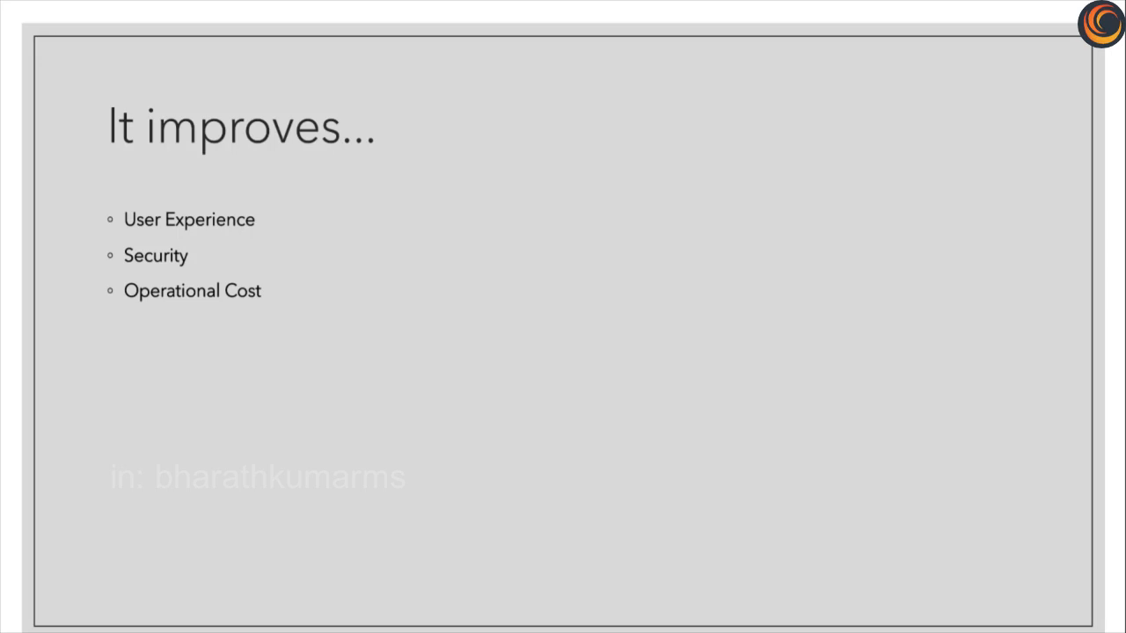
pyautogui.press('Right')
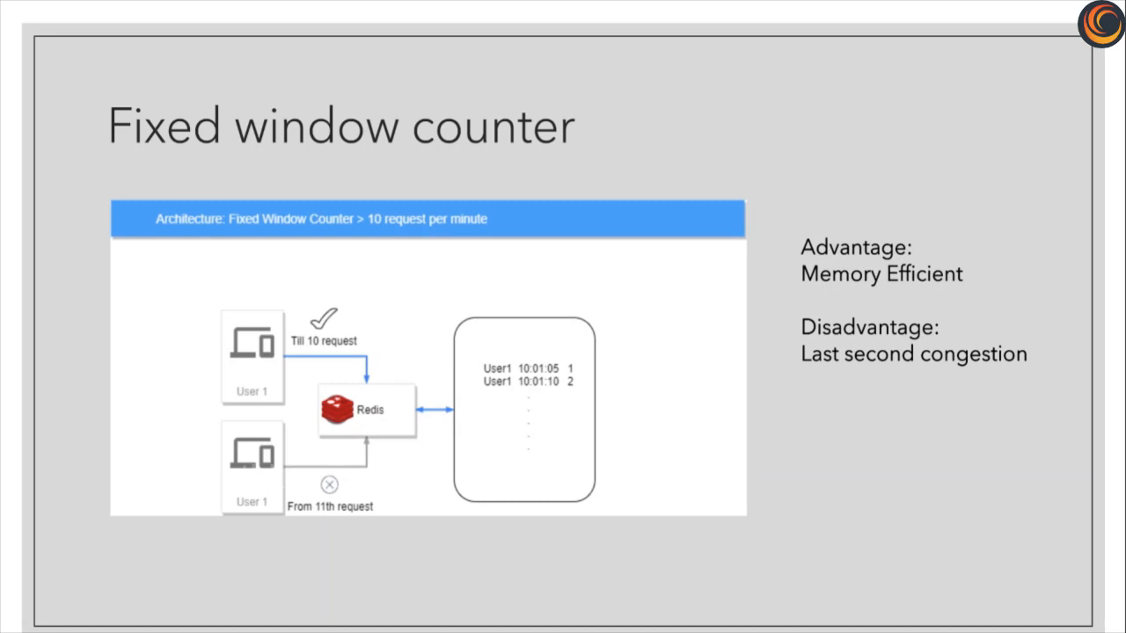
pyautogui.moveTo(1051, 622)
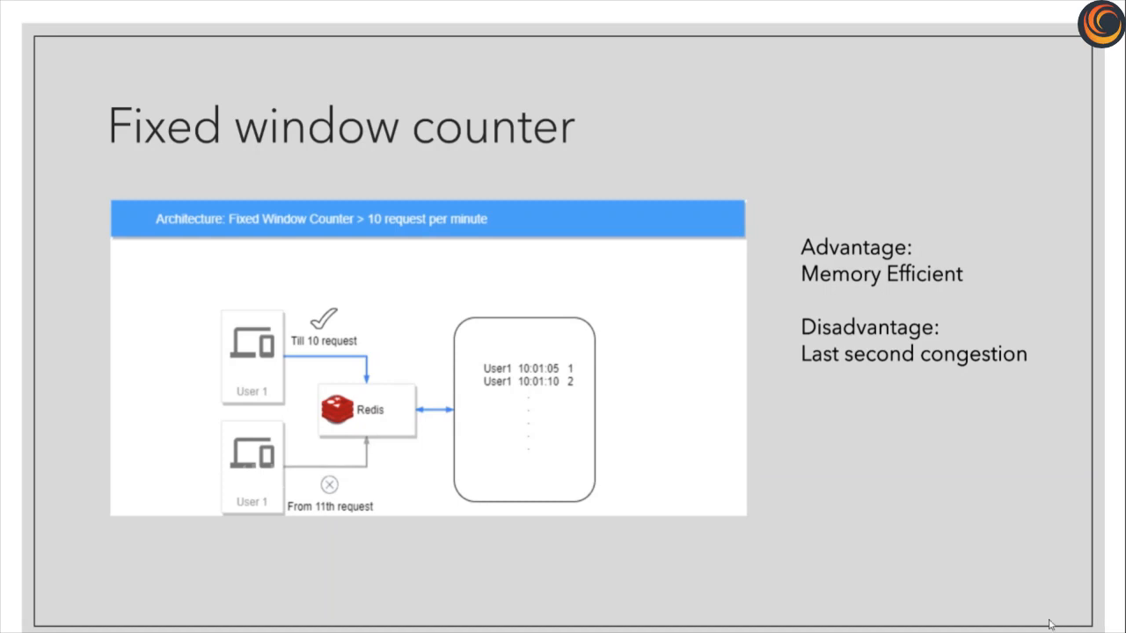